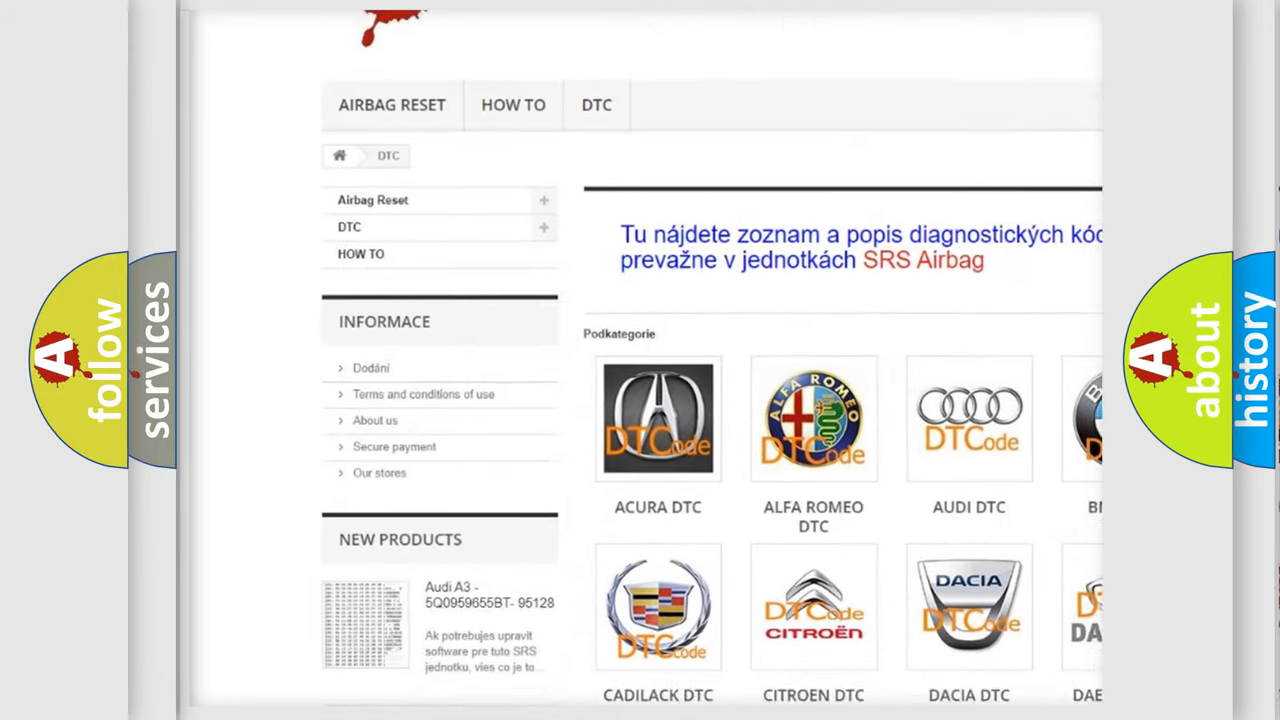
scroll("down", 3)
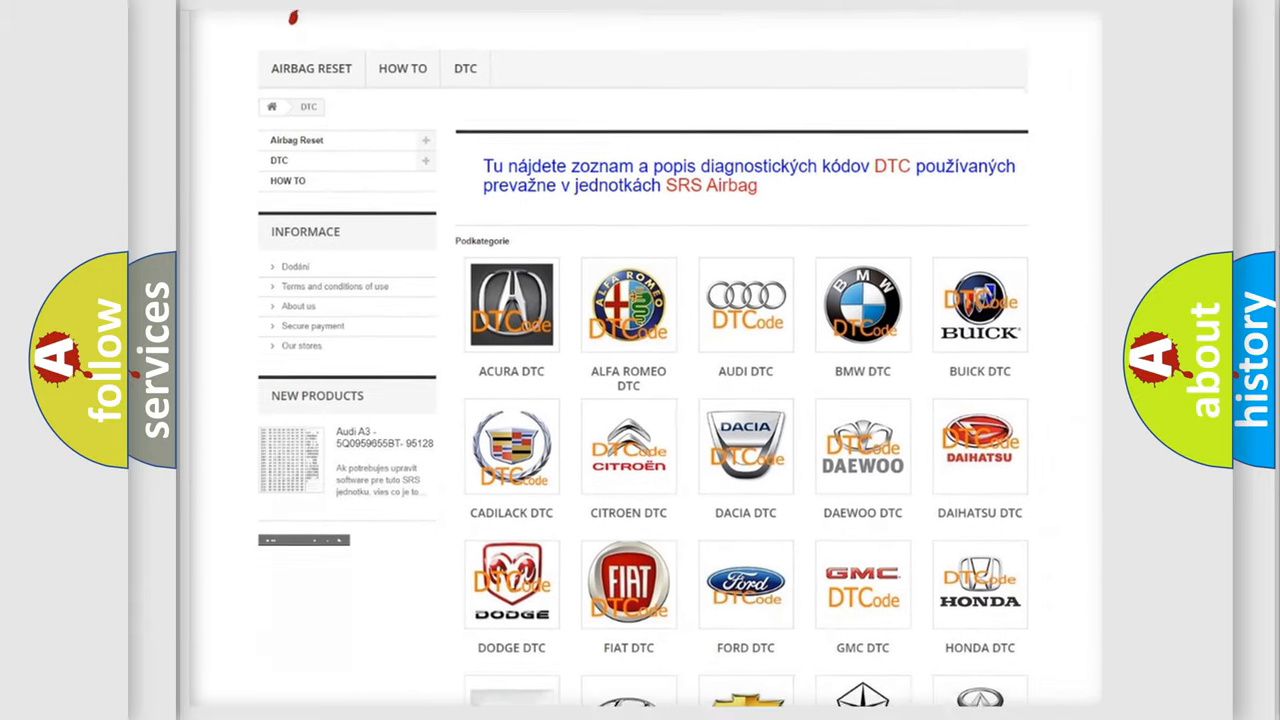
scroll("down", 3)
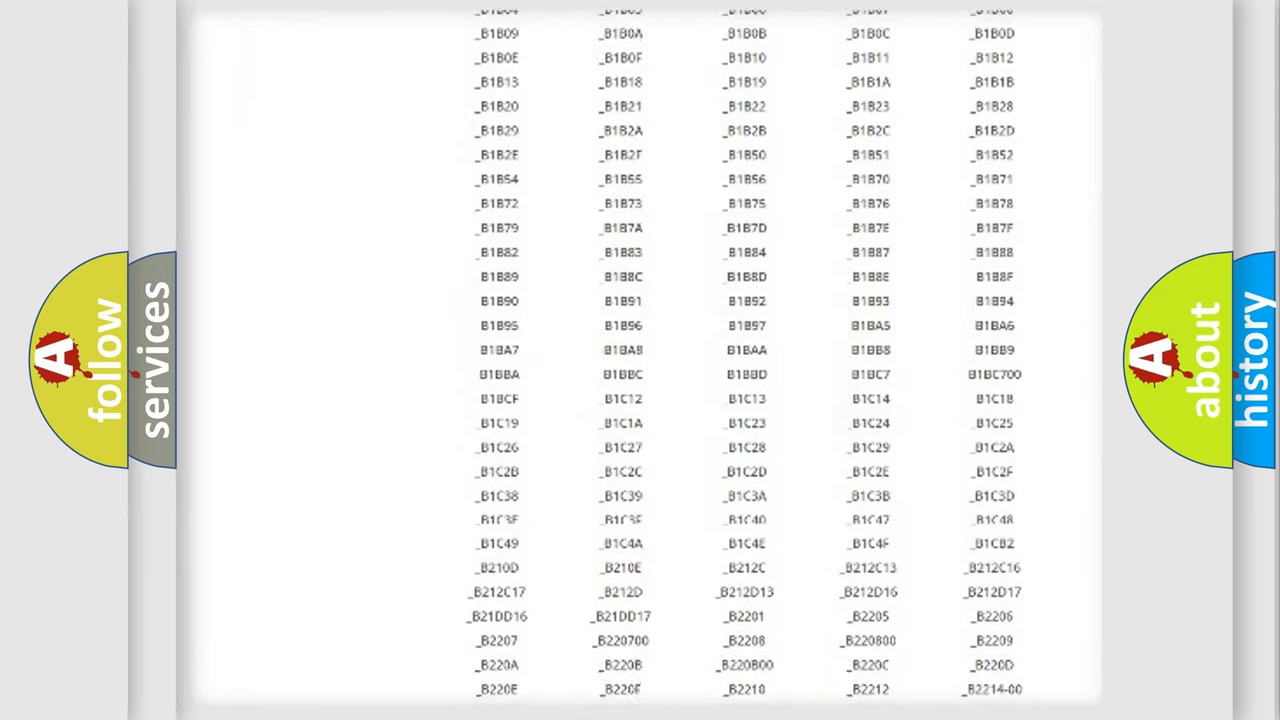
scroll("up", 3)
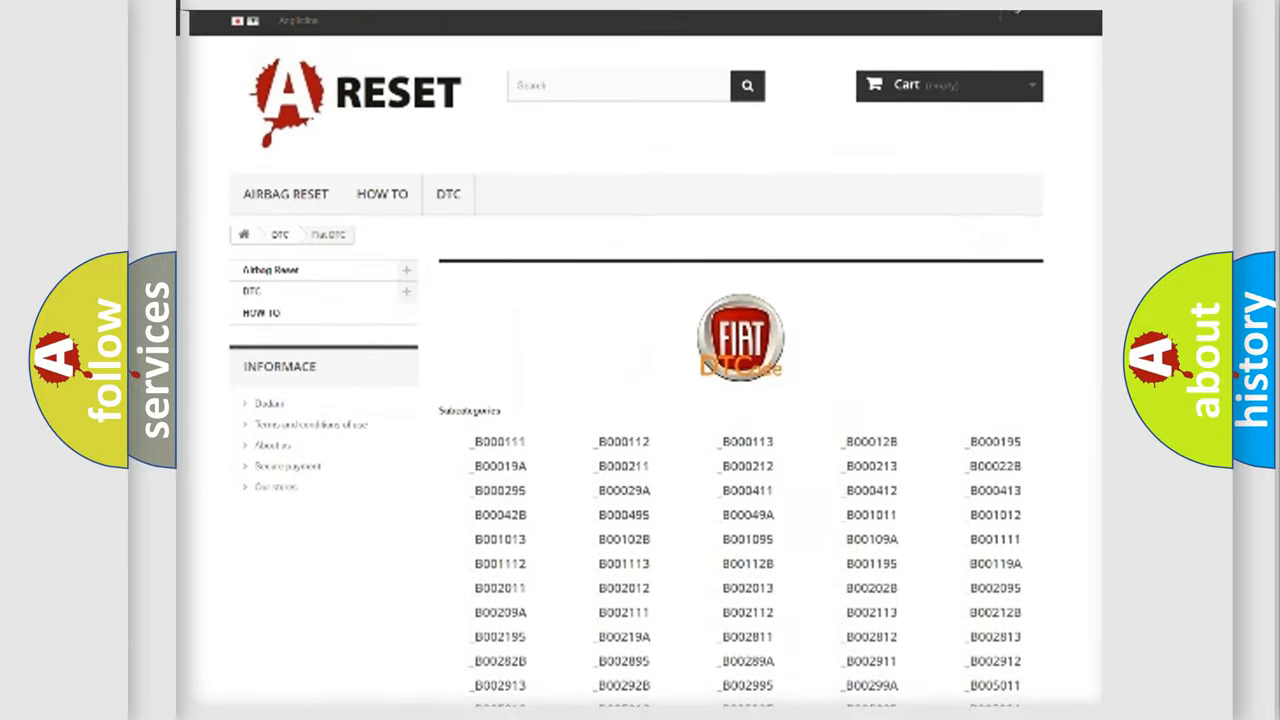
scroll("up", 3)
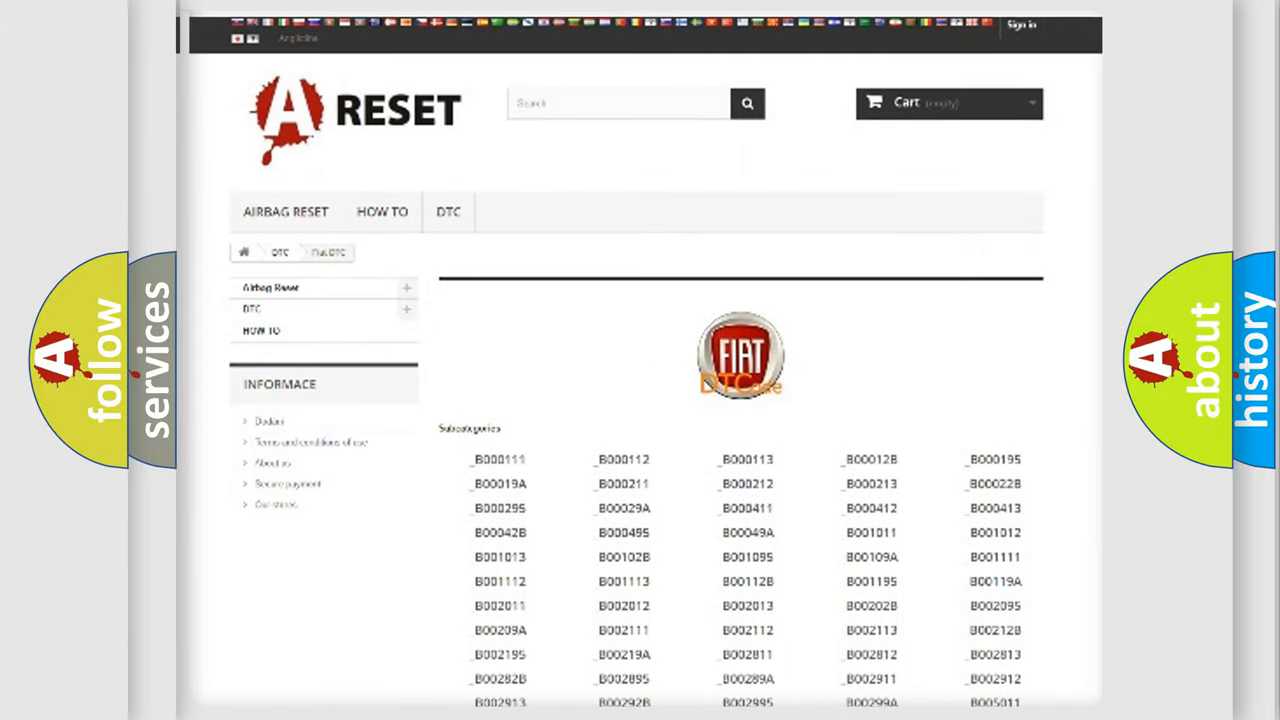